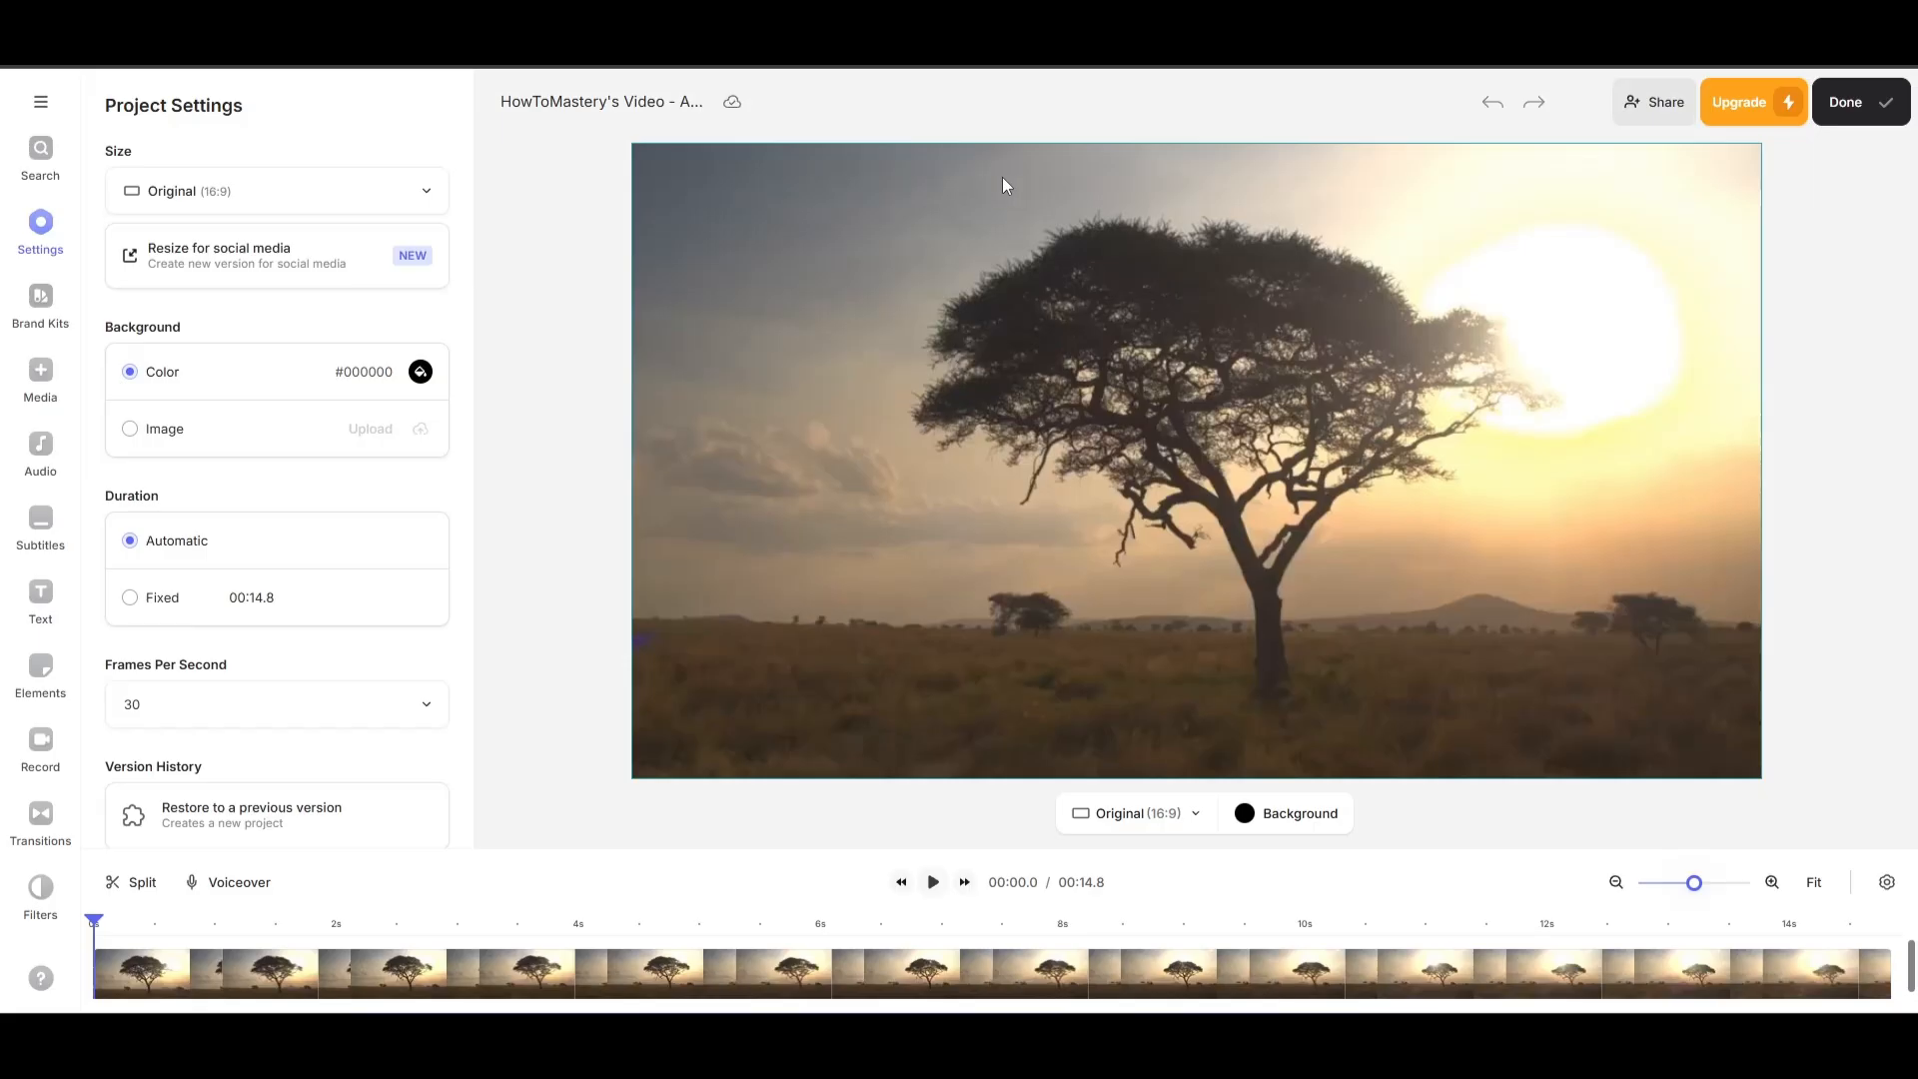
mouse_move(873, 284)
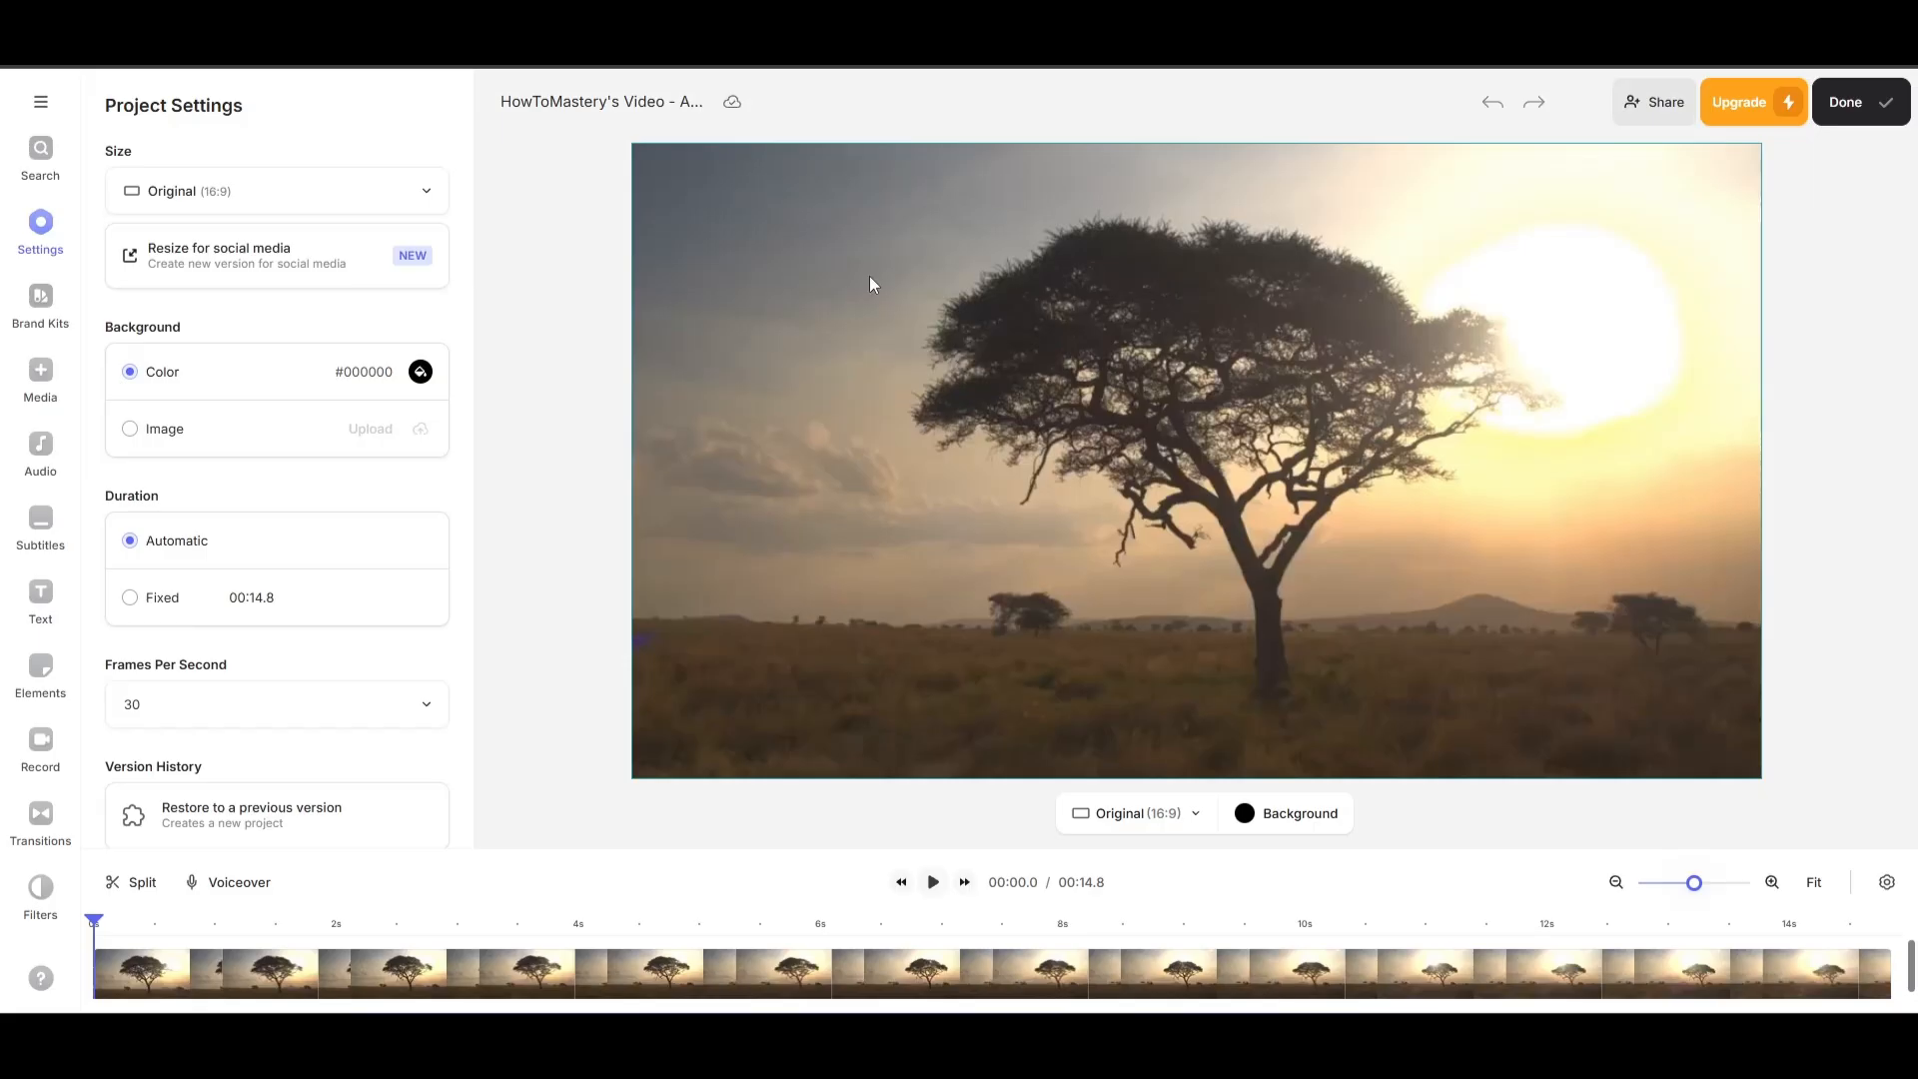
mouse_move(1860, 102)
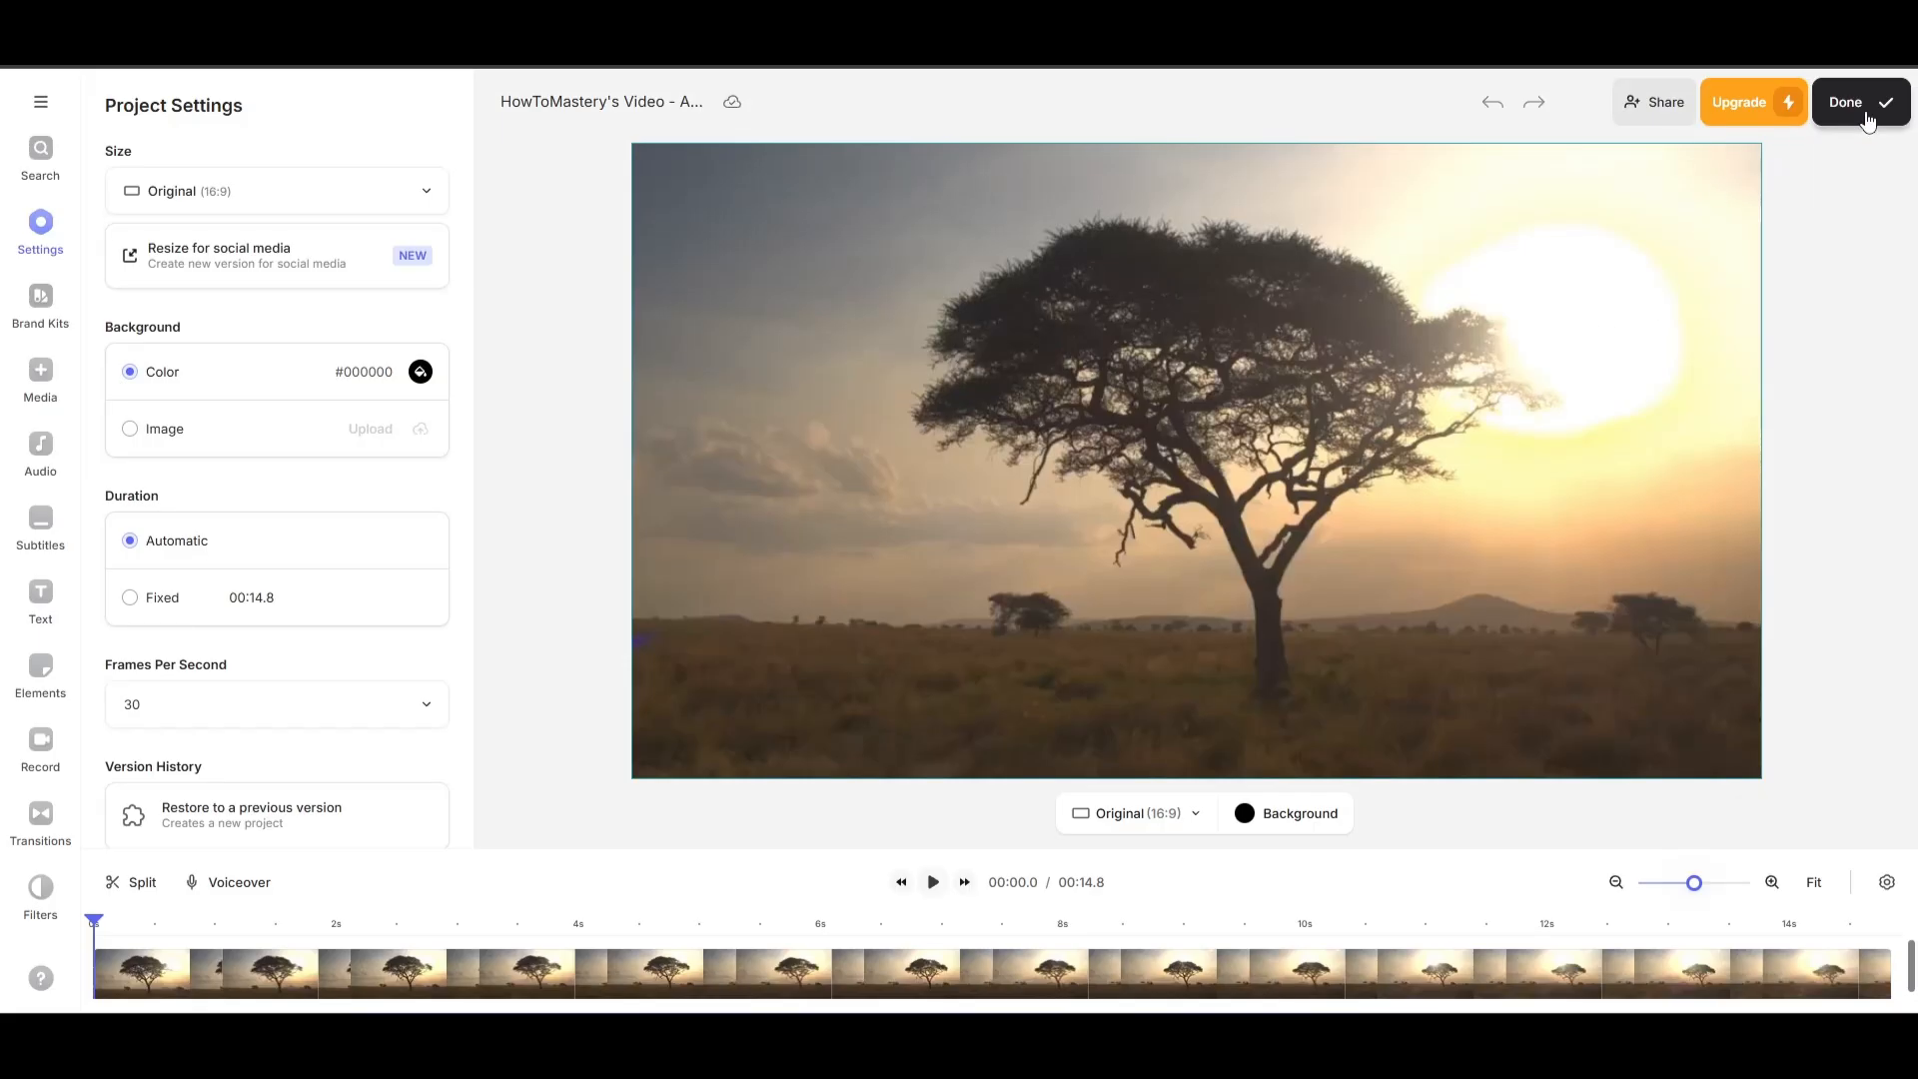
- Finish editing with Done and review the Quality options, keeping Standard
left_click(1849, 102)
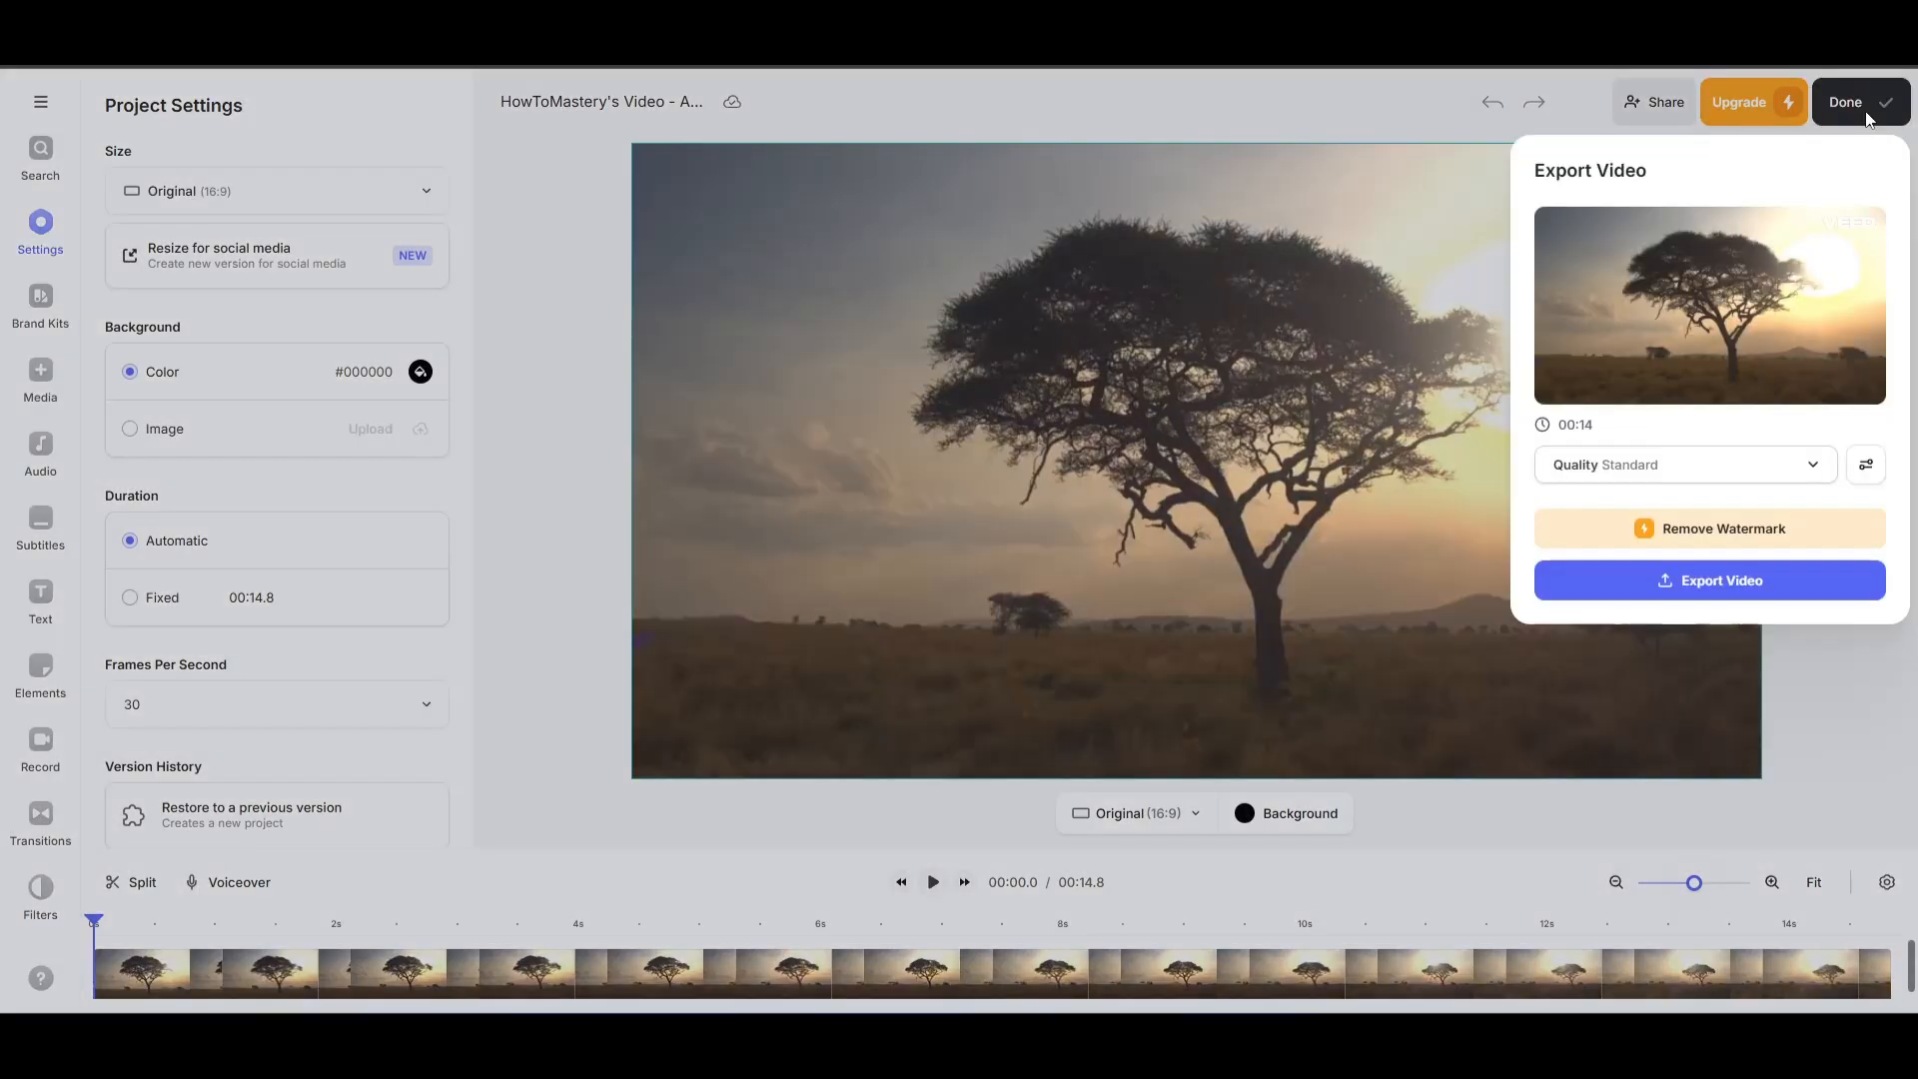
left_click(1682, 464)
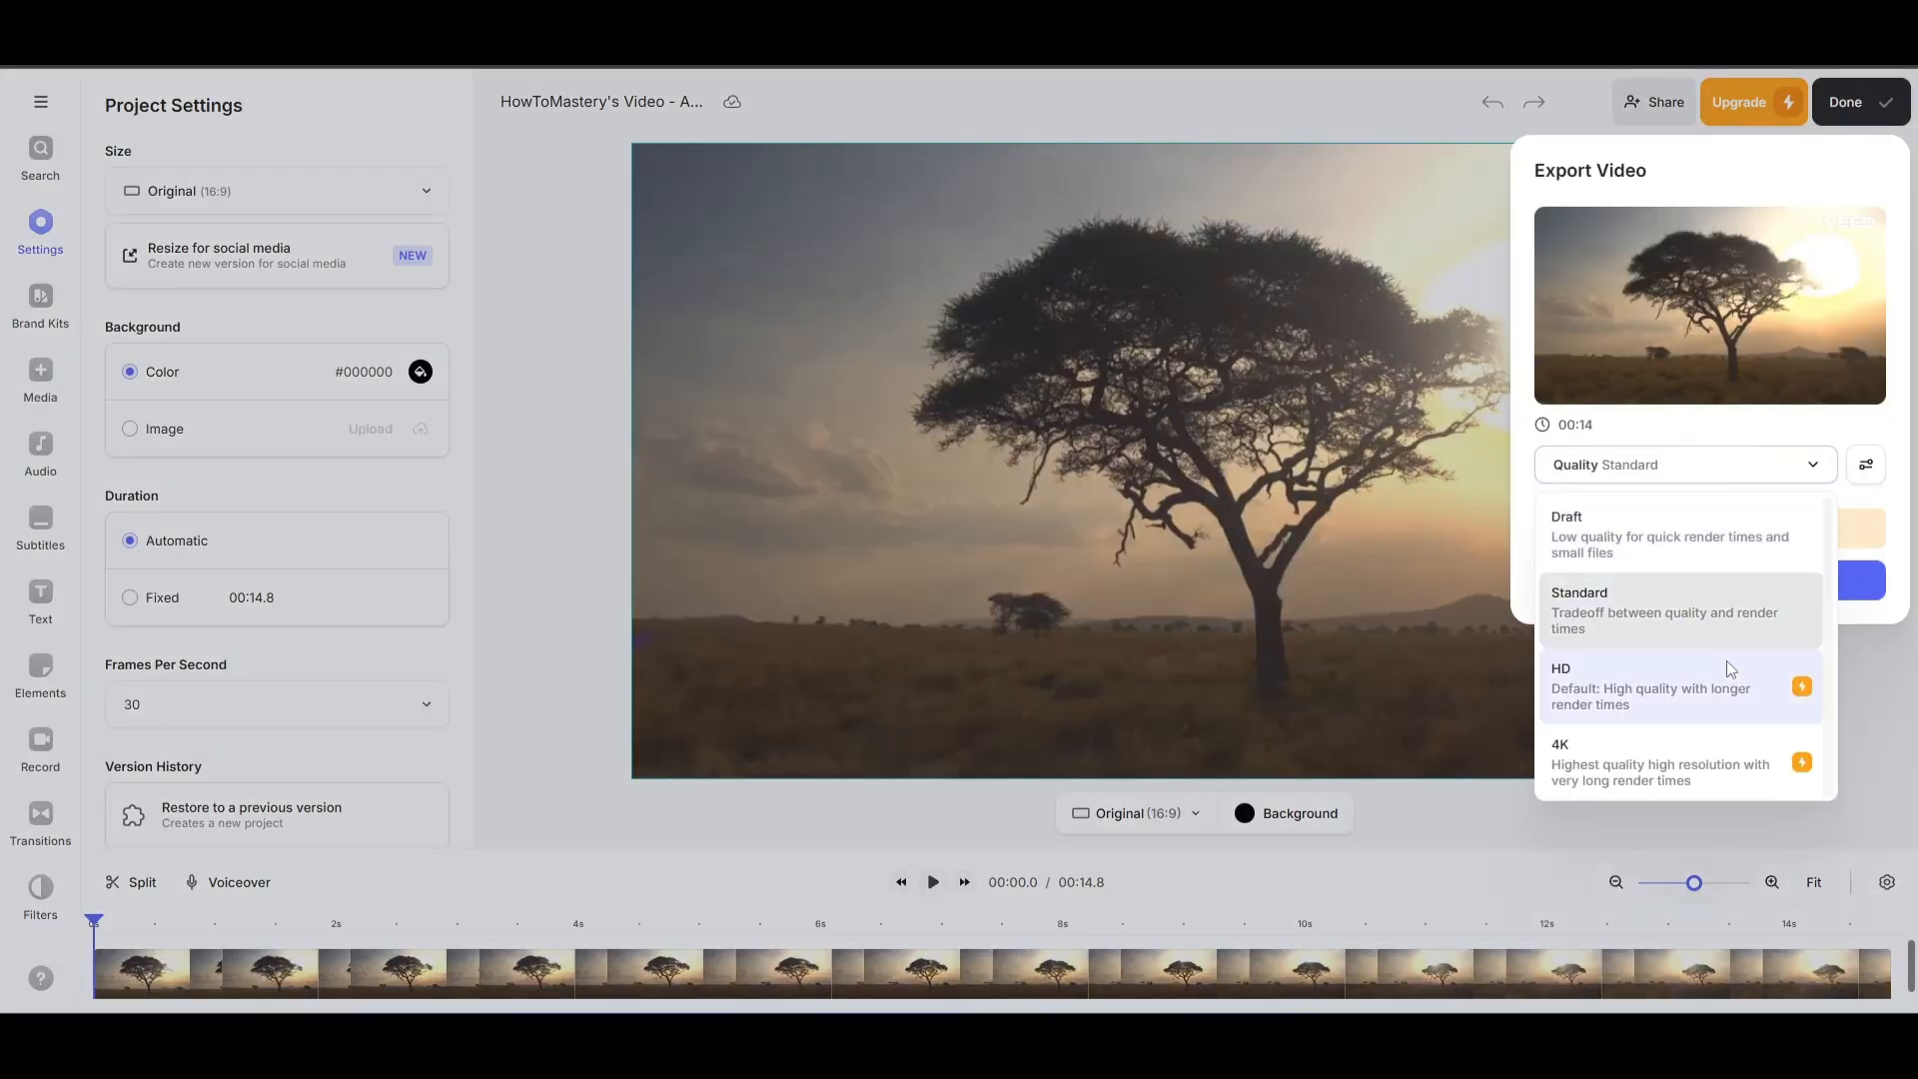
mouse_move(1712, 572)
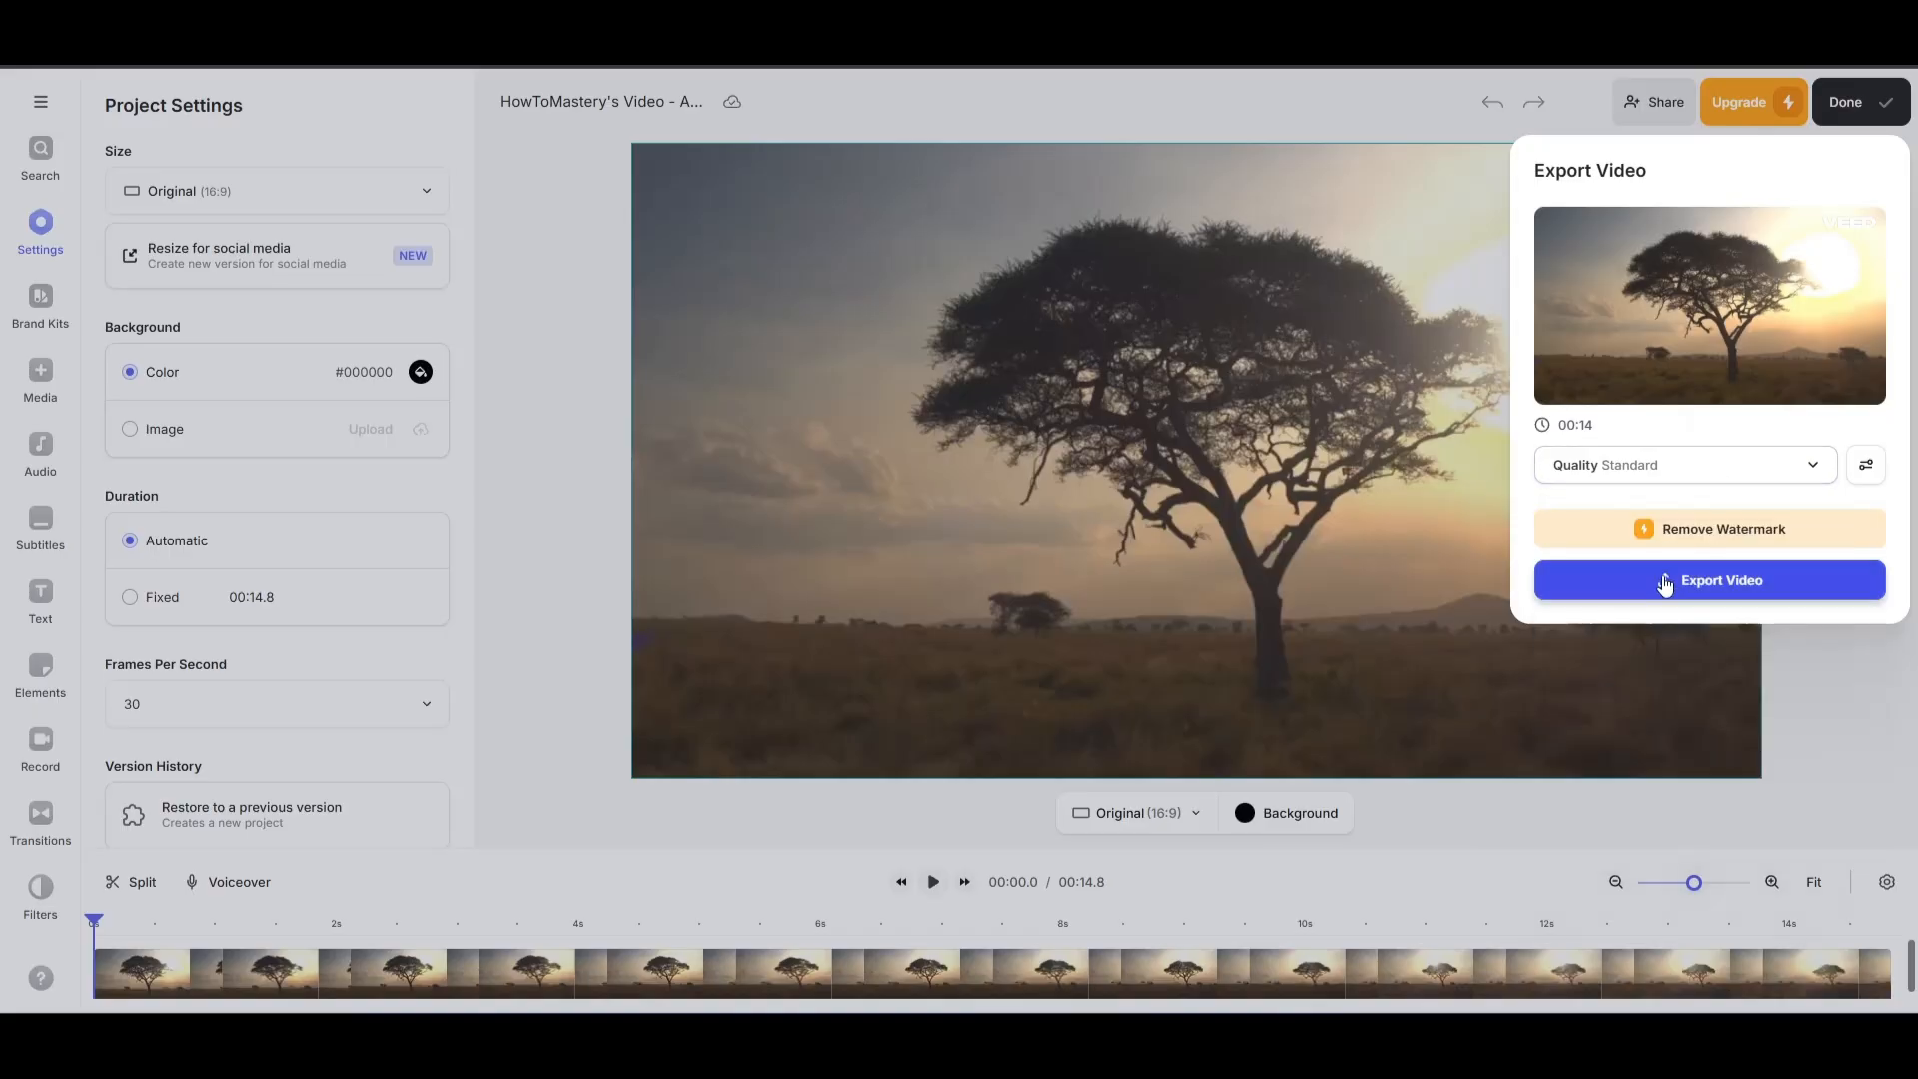
left_click(1709, 580)
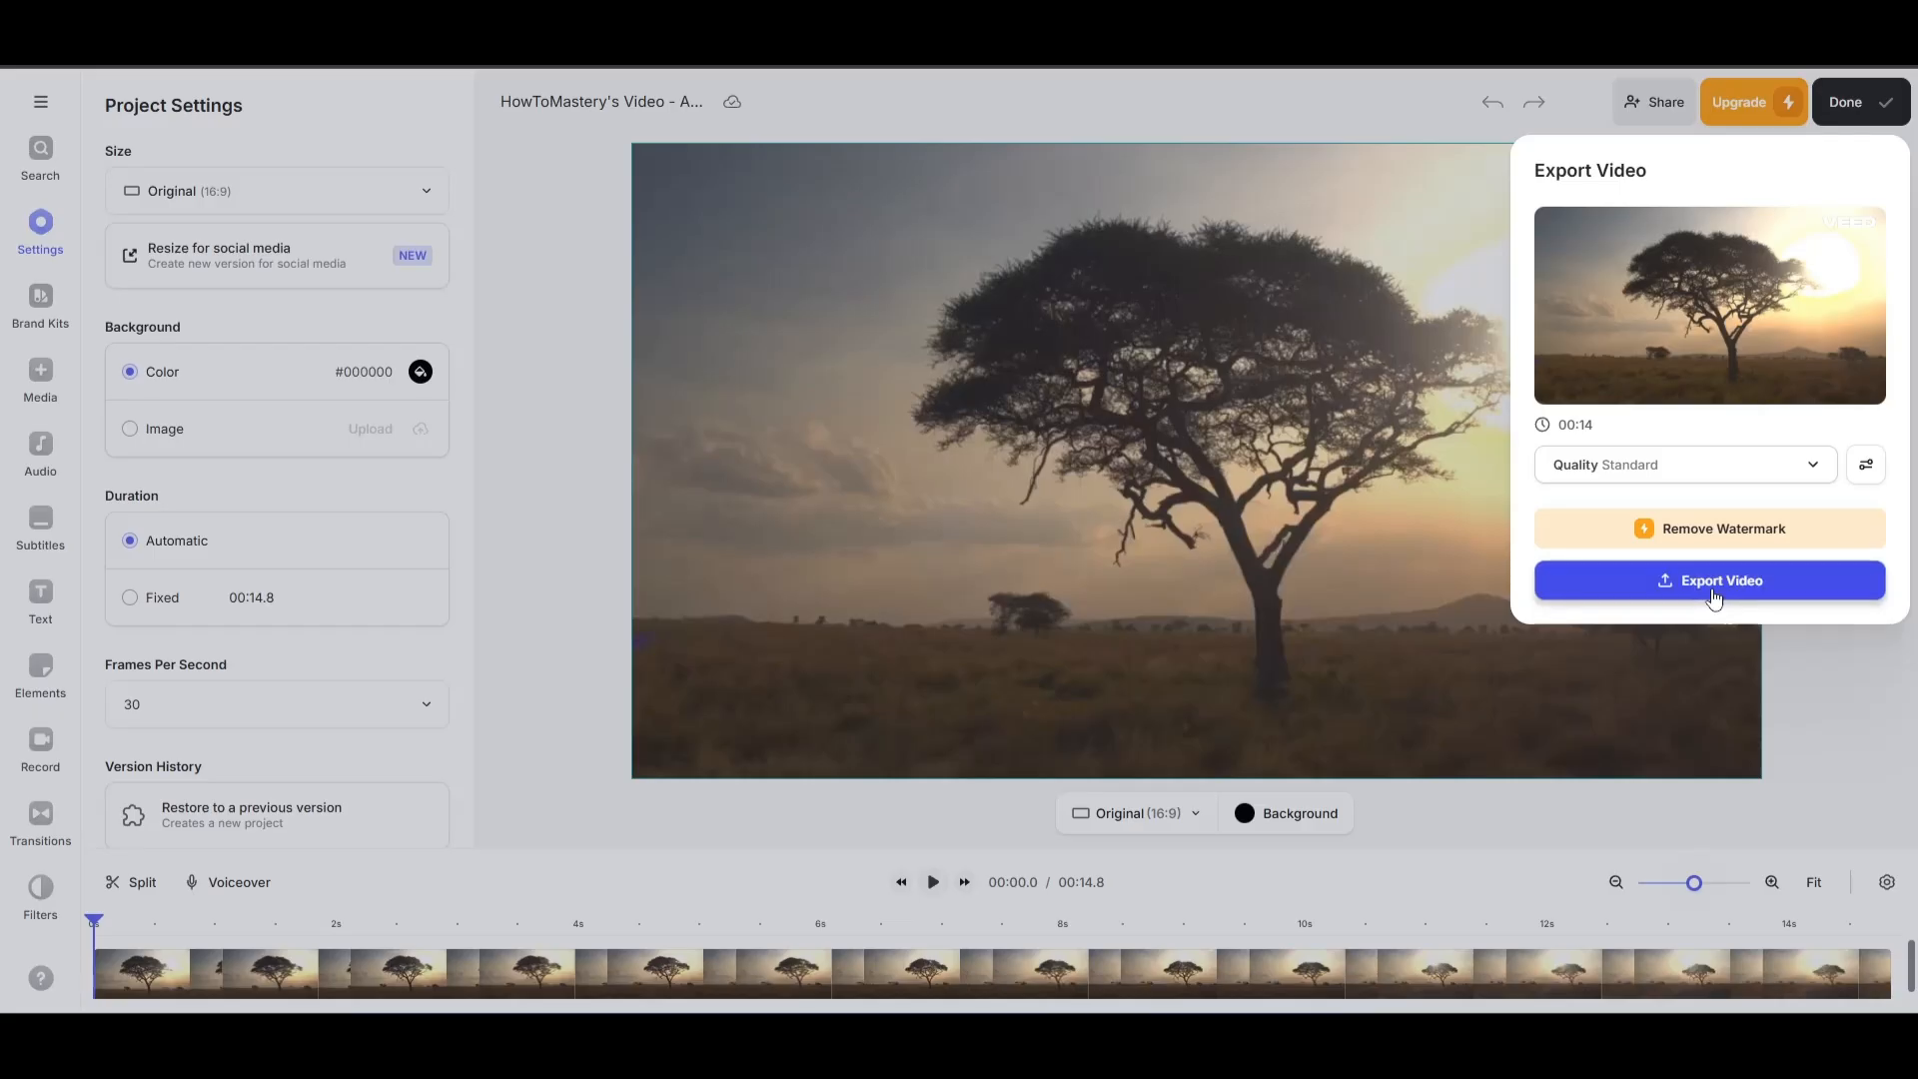
- Export the savanna video and land on its share page
left_click(1709, 580)
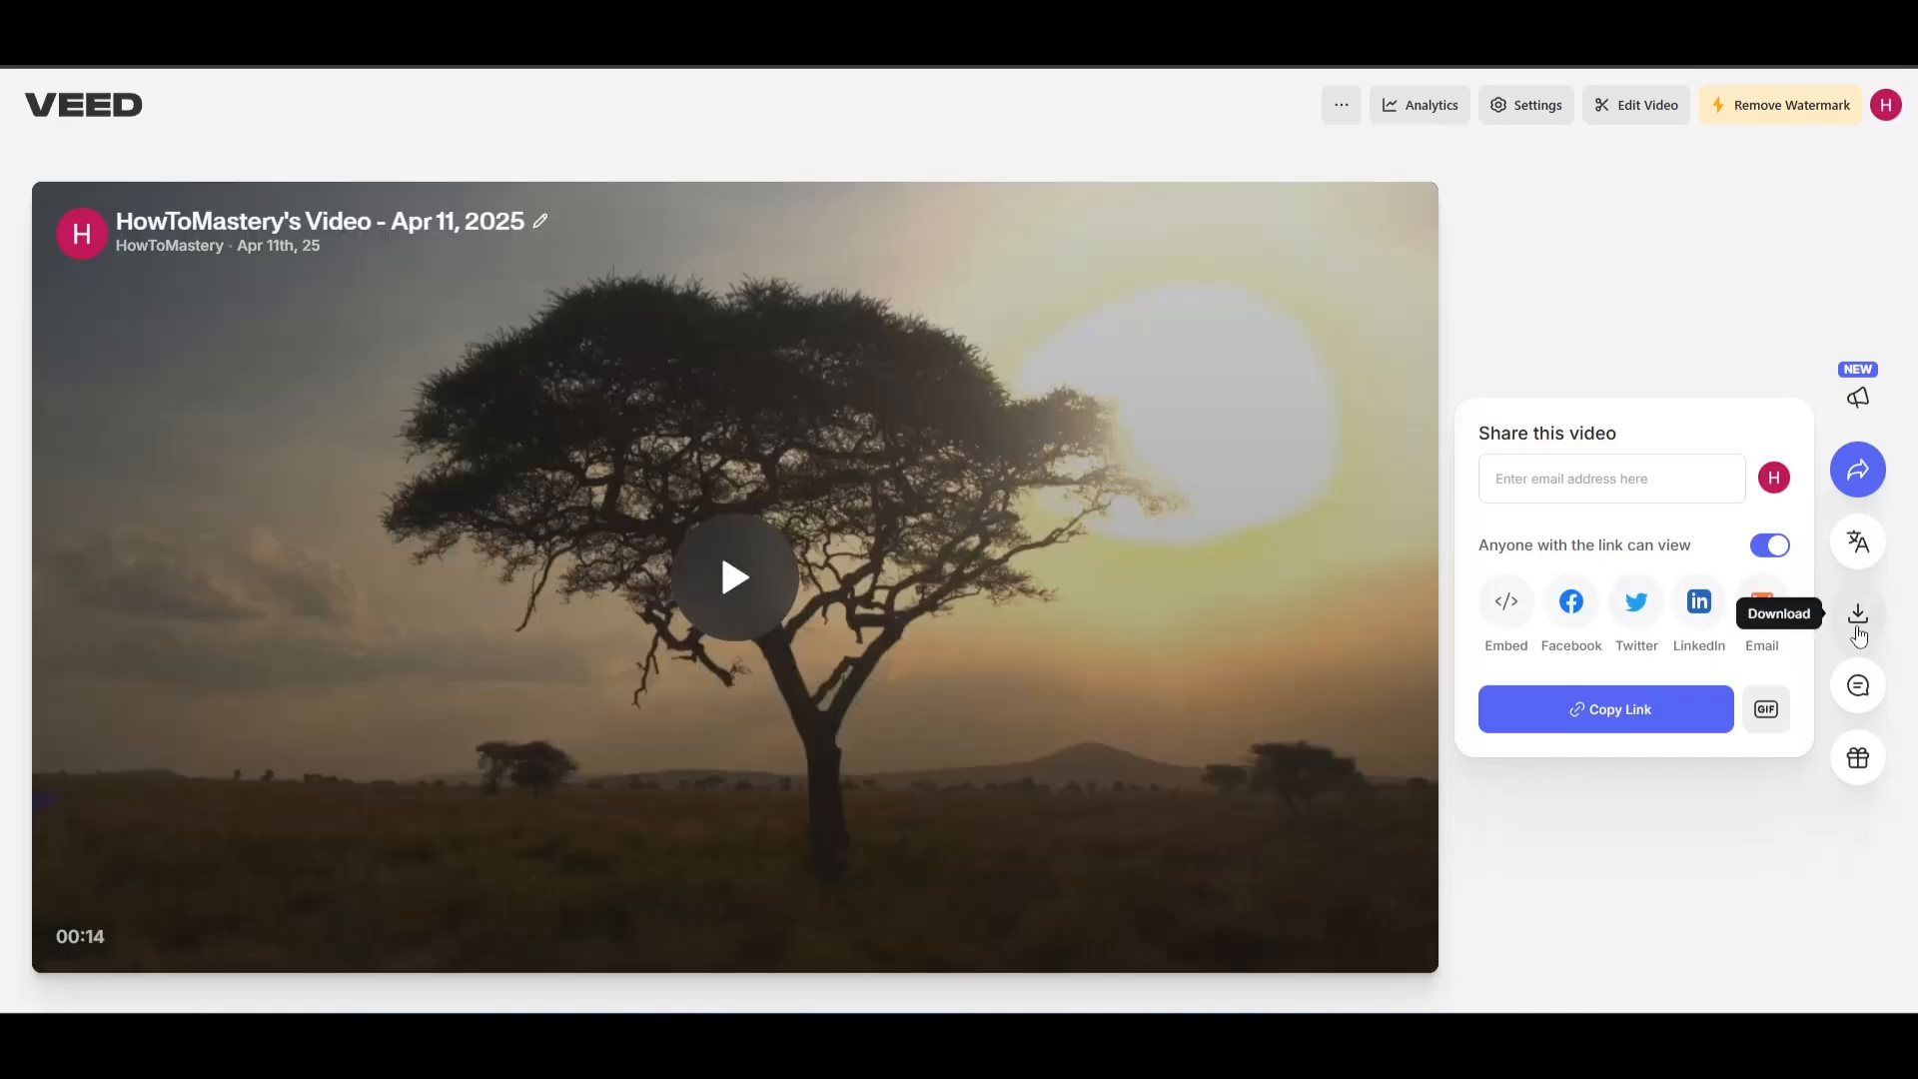
- Download the exported video as an MP4 720p file and dismiss the browser's download history
left_click(1856, 614)
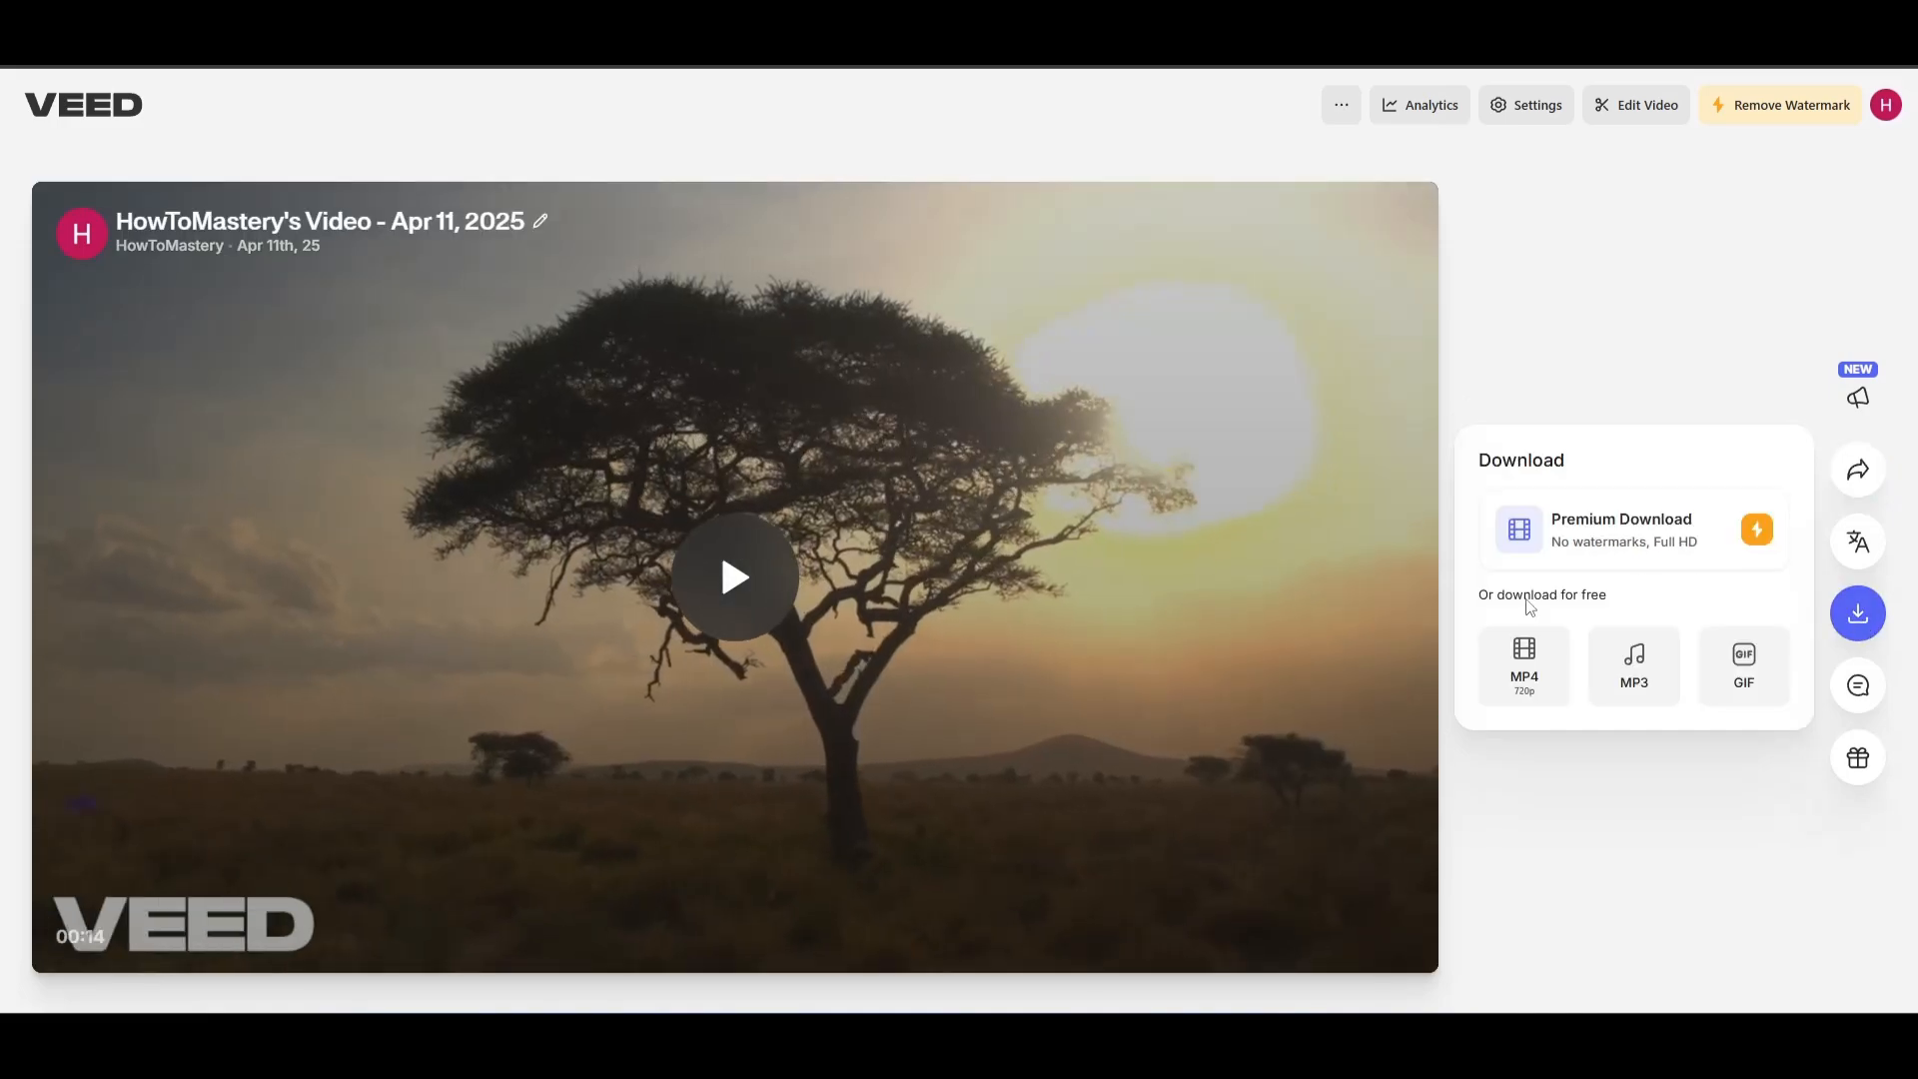
left_click(1523, 666)
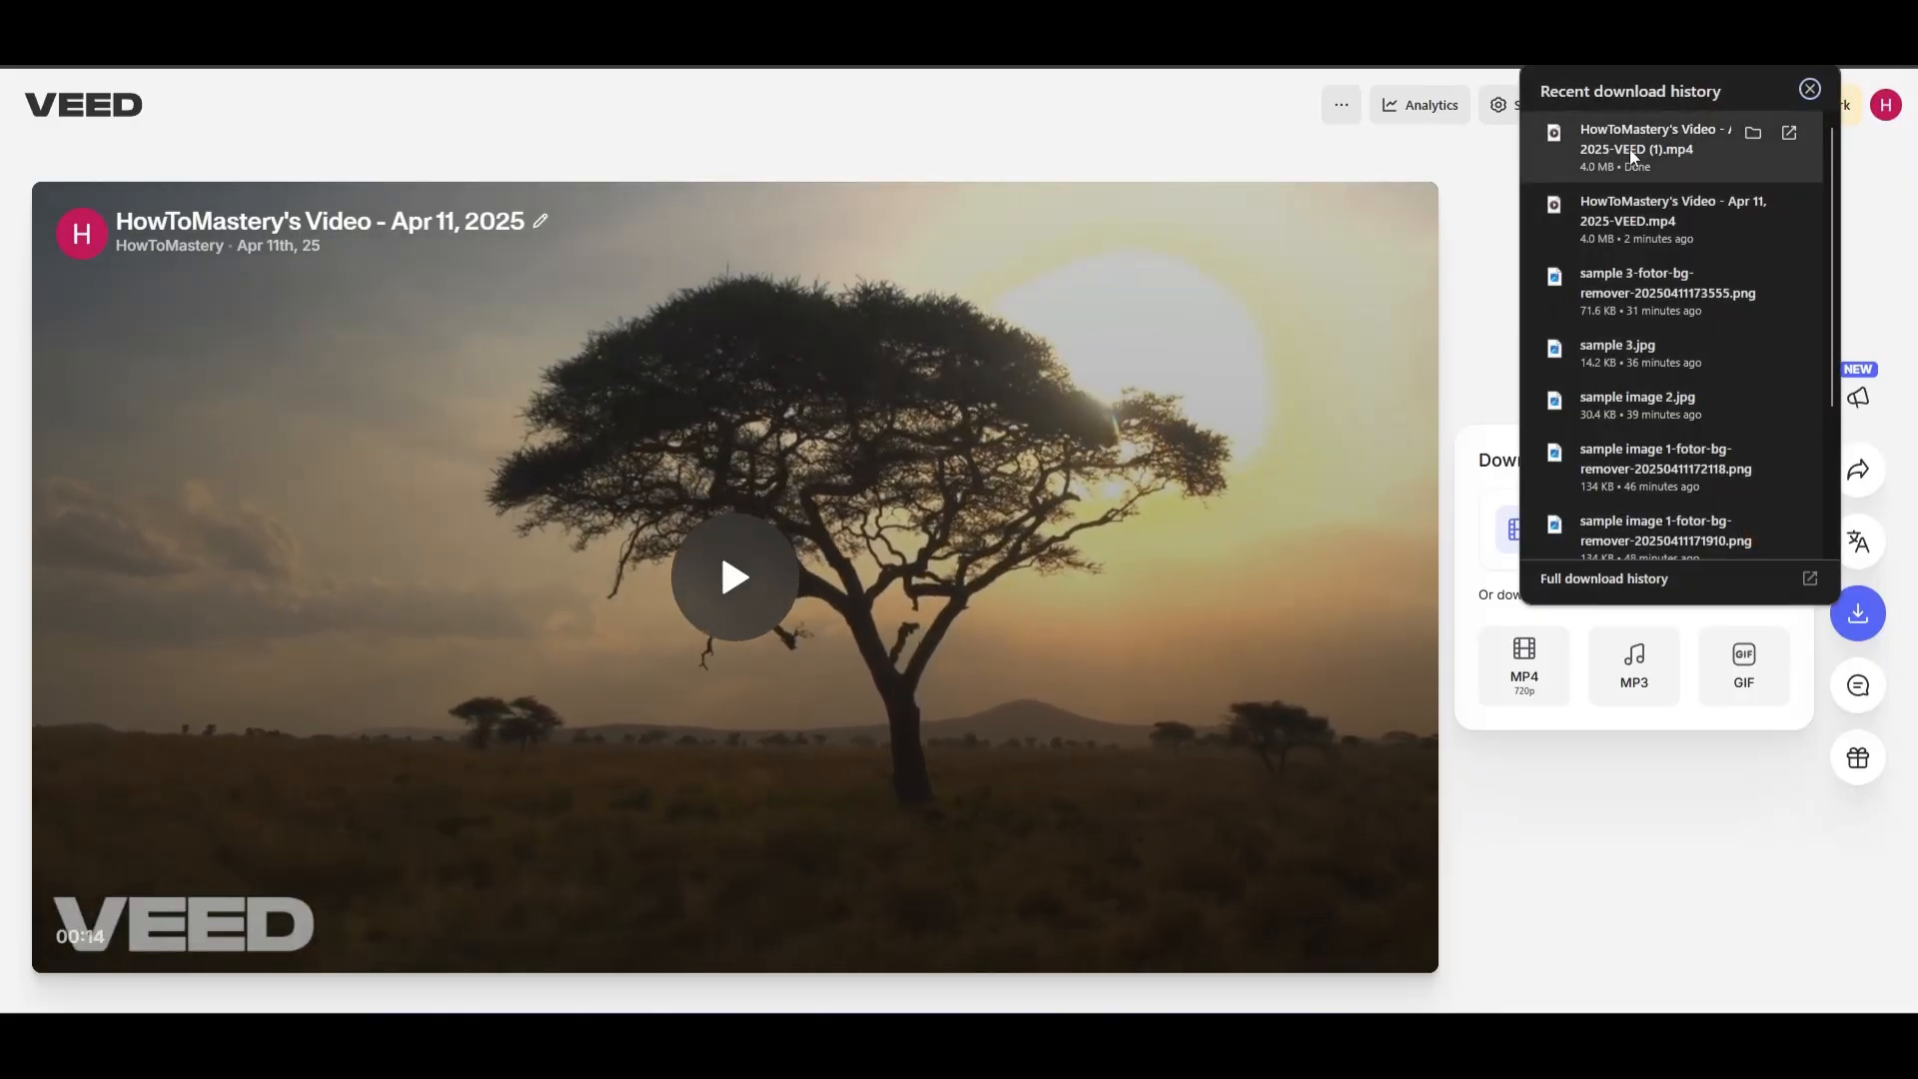
left_click(1811, 90)
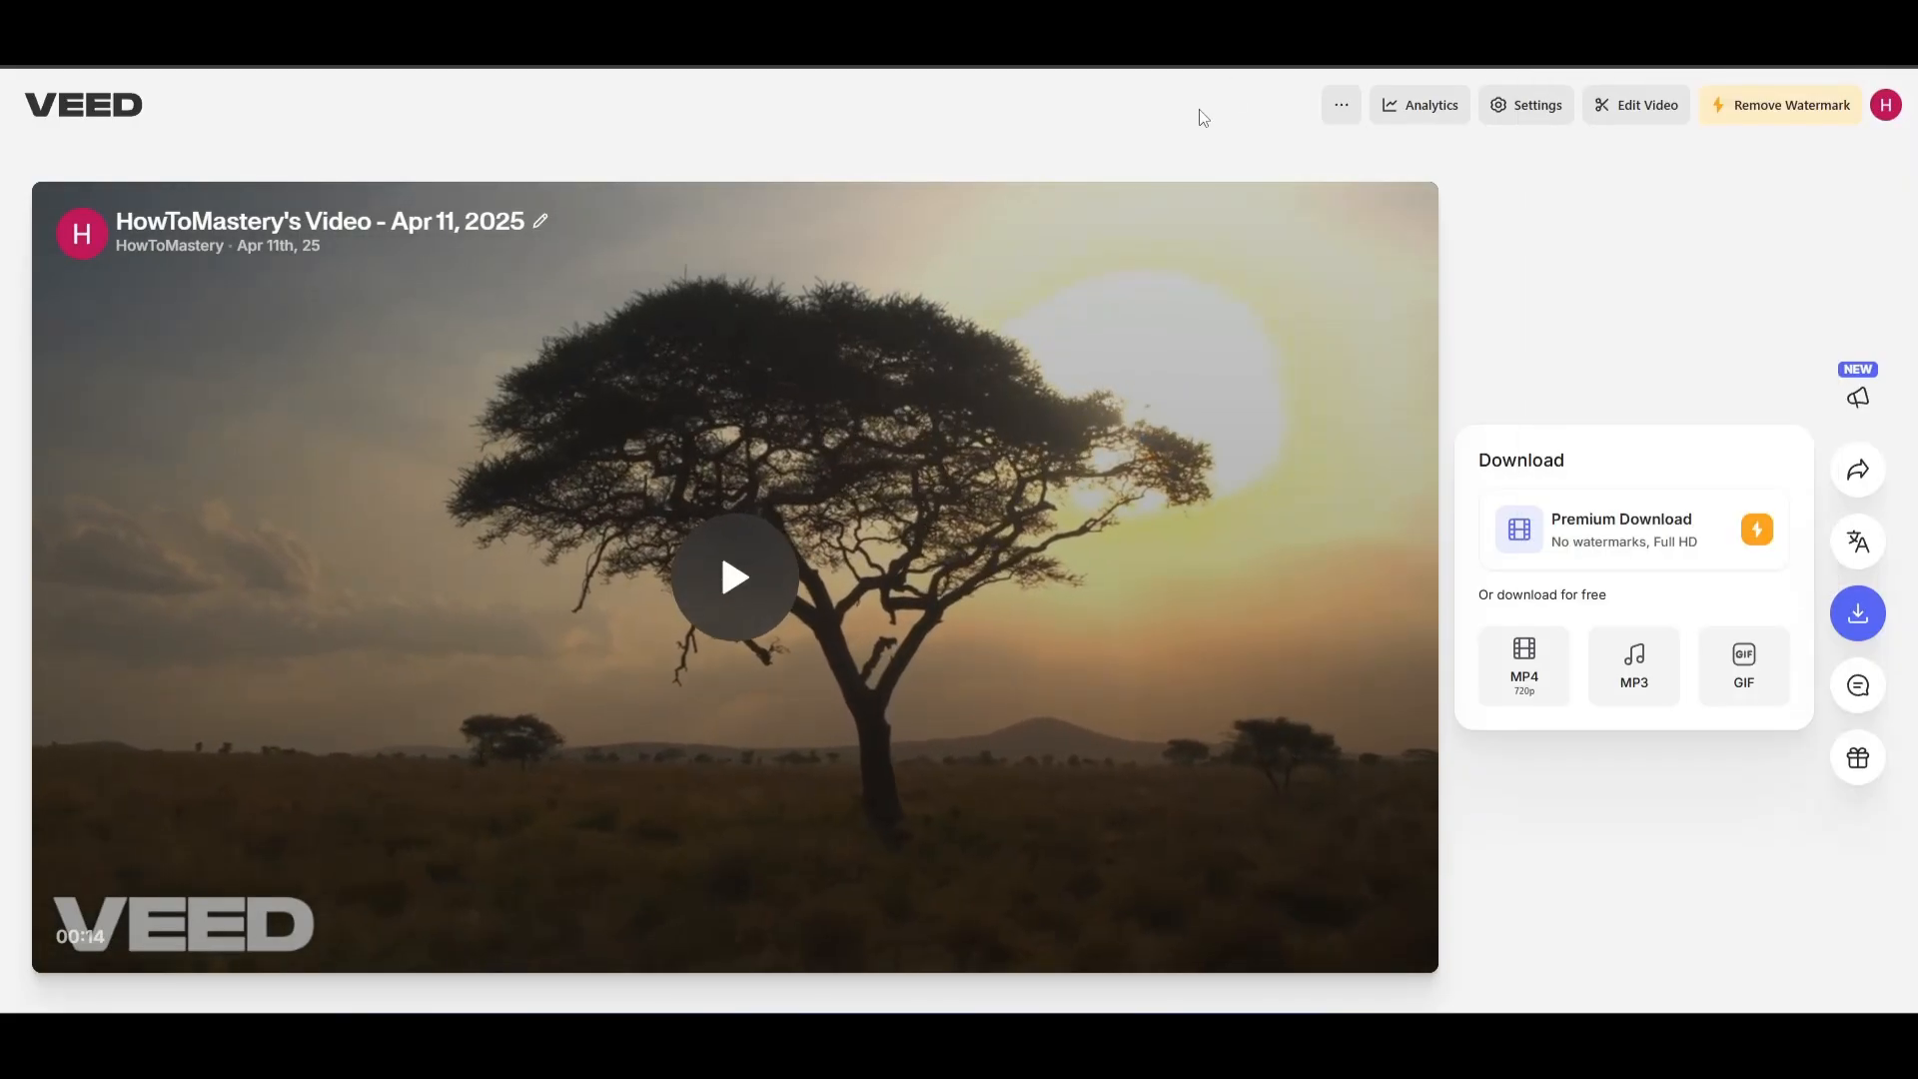